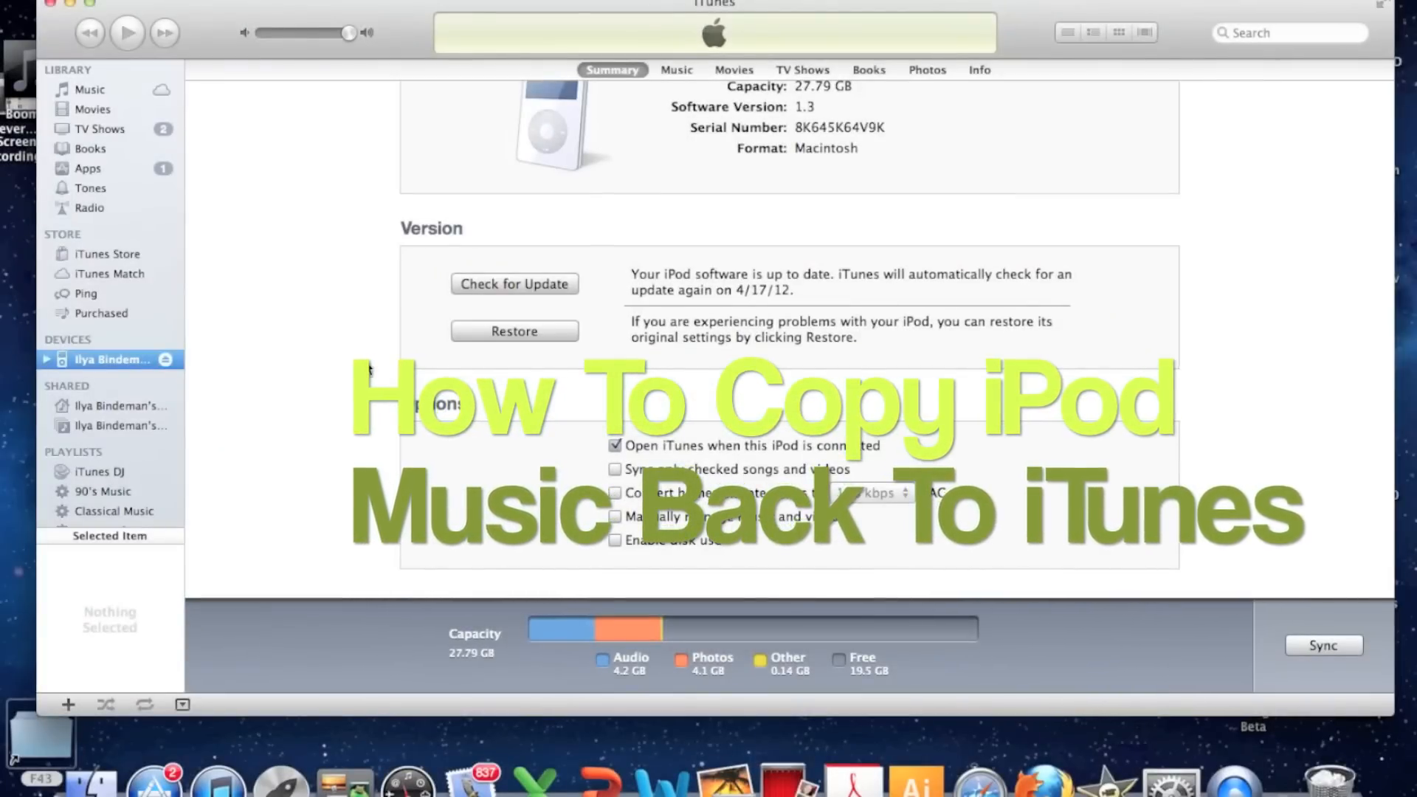
{"action": "mouse_move", "coordinate": [367, 366]}
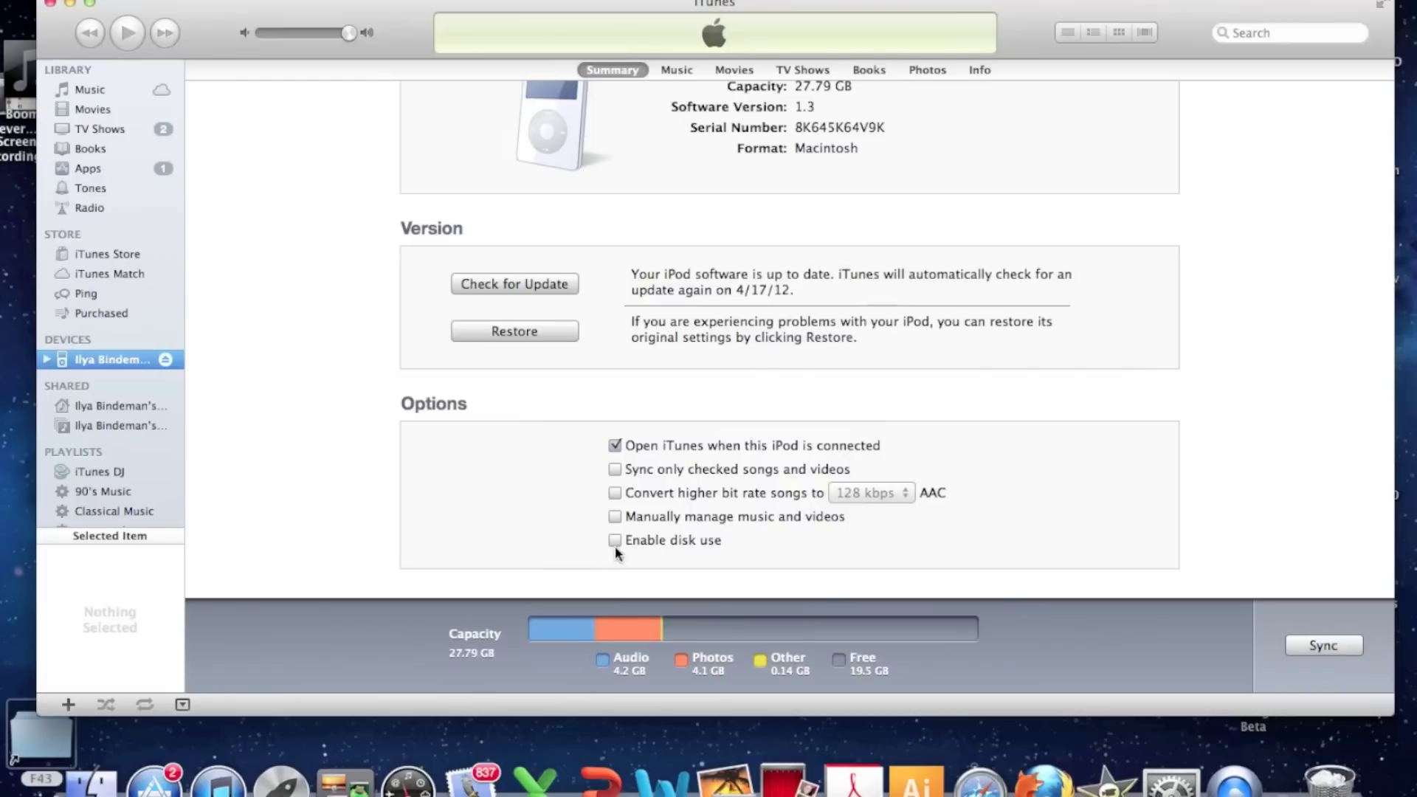
Enable disk use for the iPod, accept the manual-eject warning, and apply the change
{"action": "left_click", "coordinate": [614, 540]}
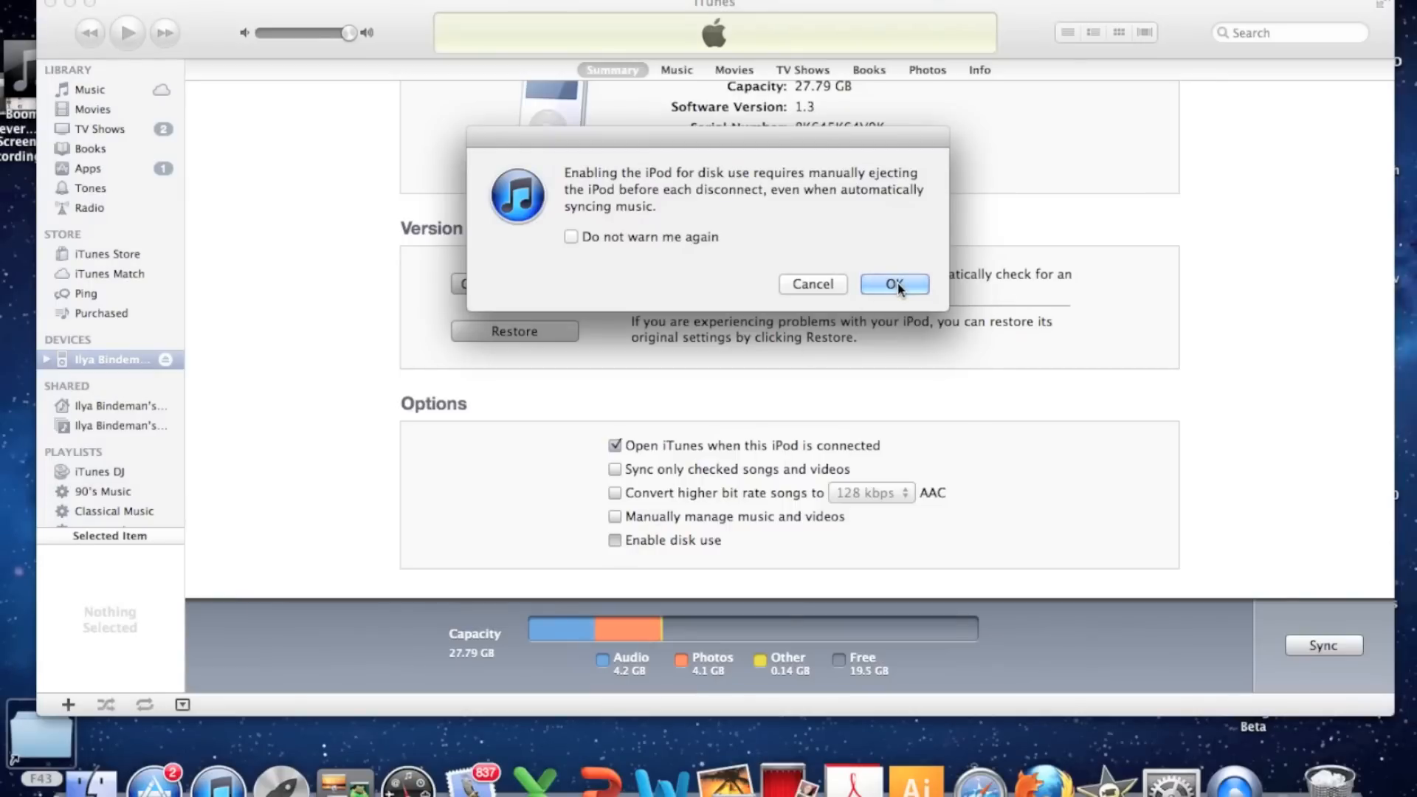
{"action": "left_click", "coordinate": [895, 285]}
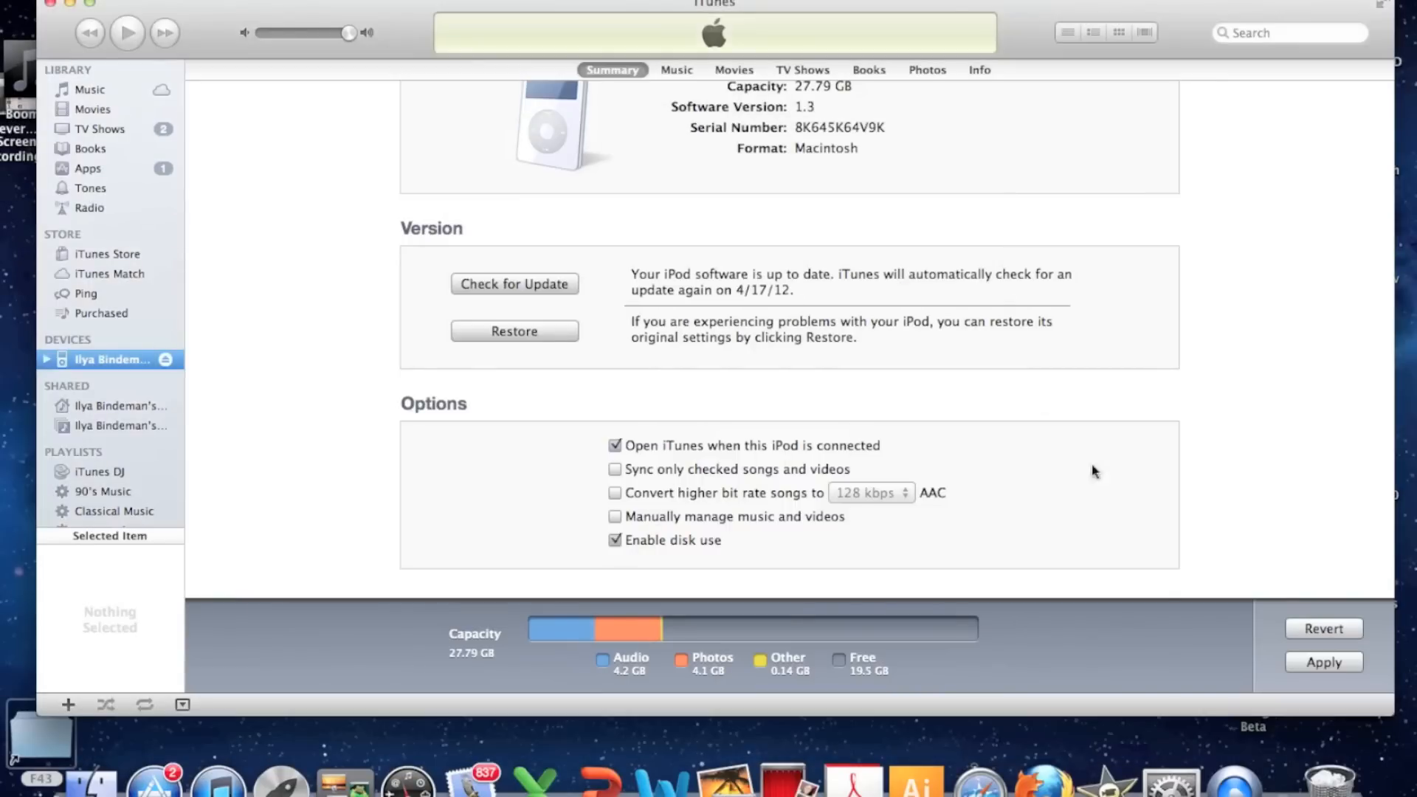
{"action": "left_click", "coordinate": [1323, 662]}
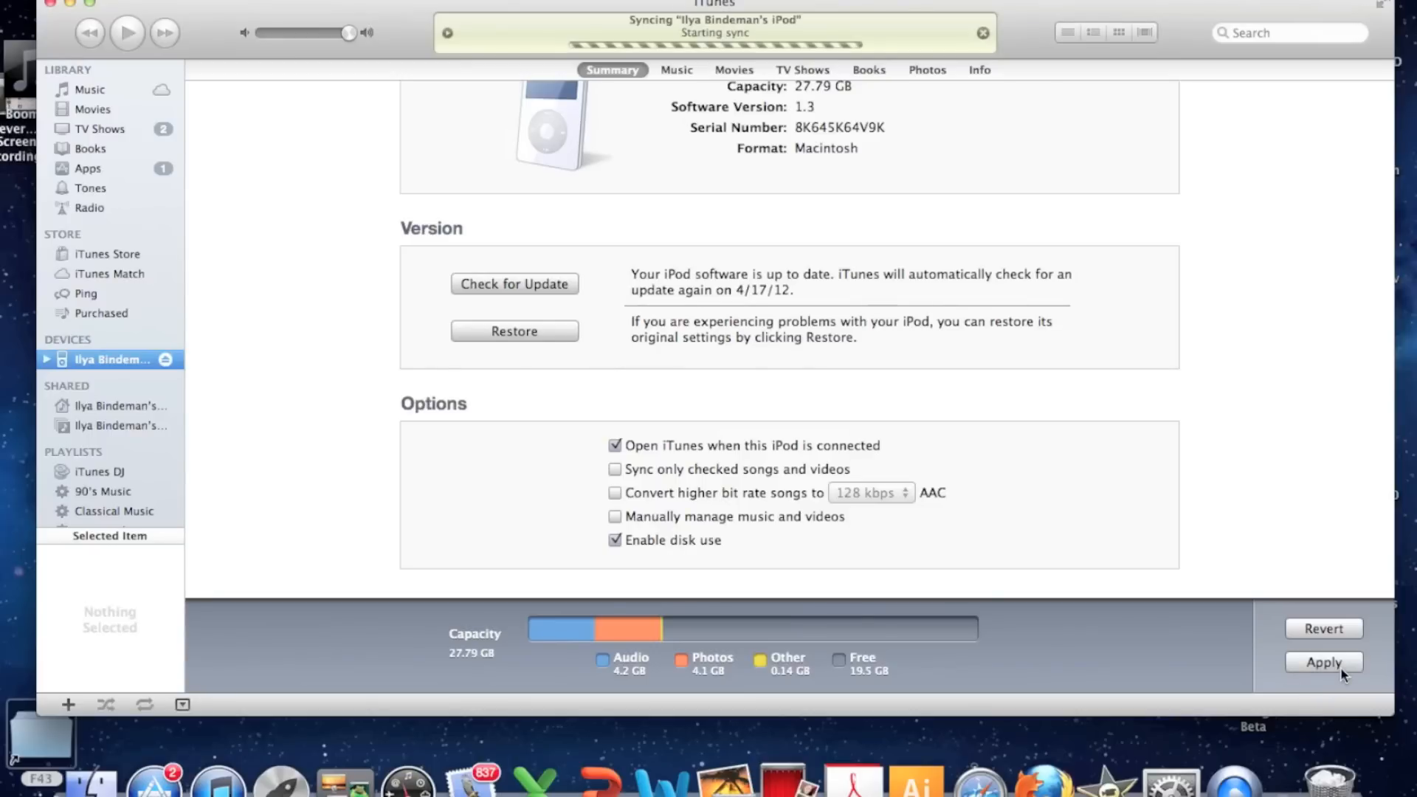
{"action": "left_click", "coordinate": [1323, 661]}
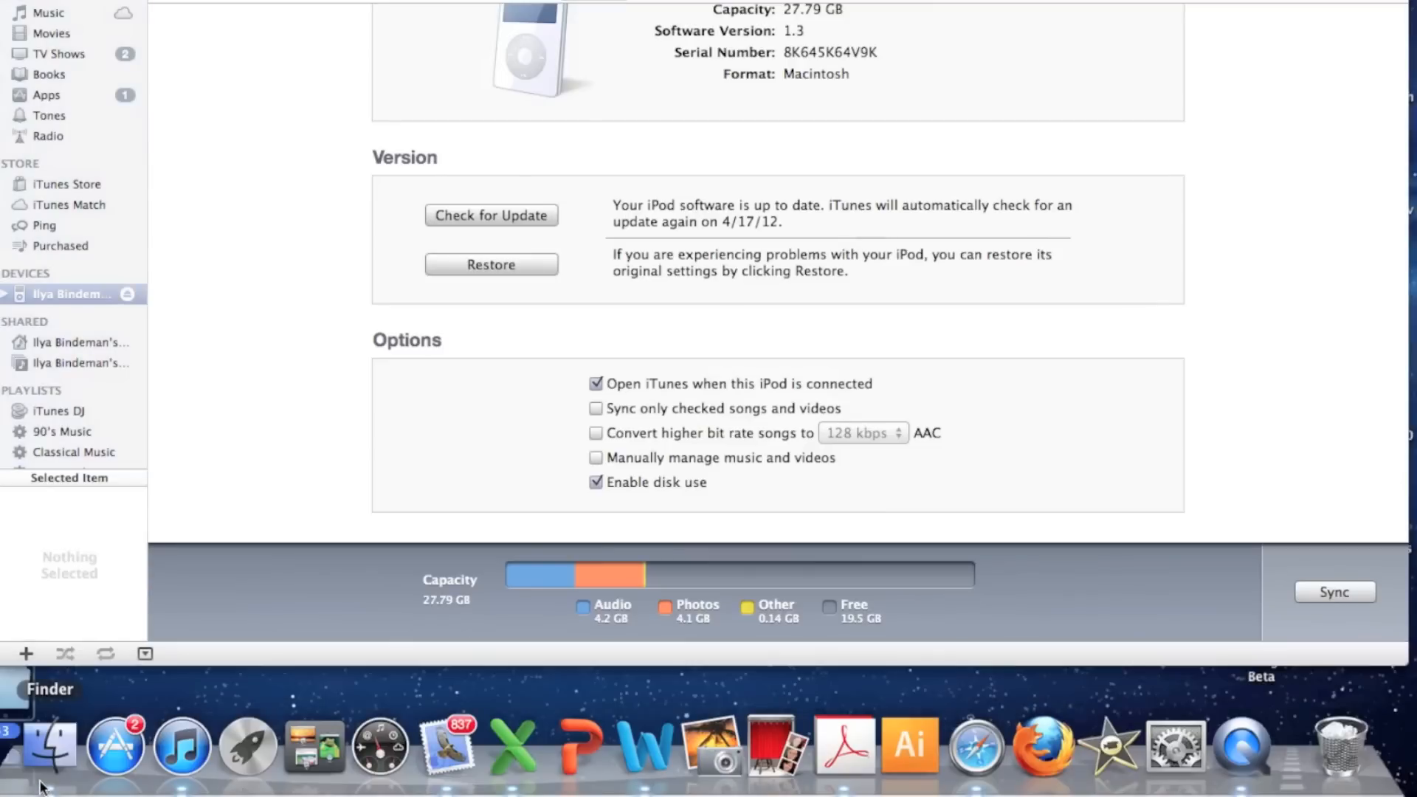
View the iPod drive in Finder, showing Calendars, Contacts, Notes and Photos
{"action": "left_click", "coordinate": [49, 749]}
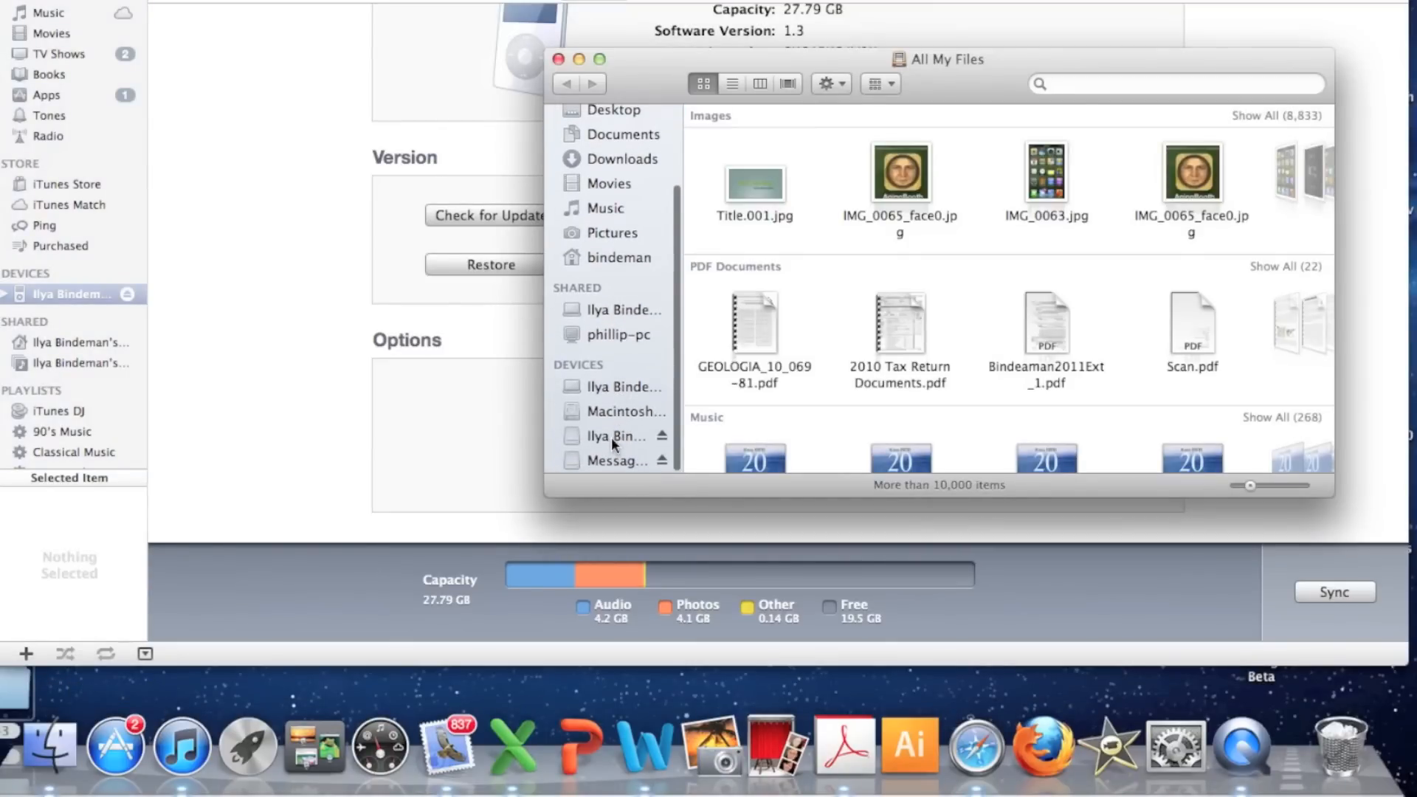
{"action": "left_click", "coordinate": [612, 436]}
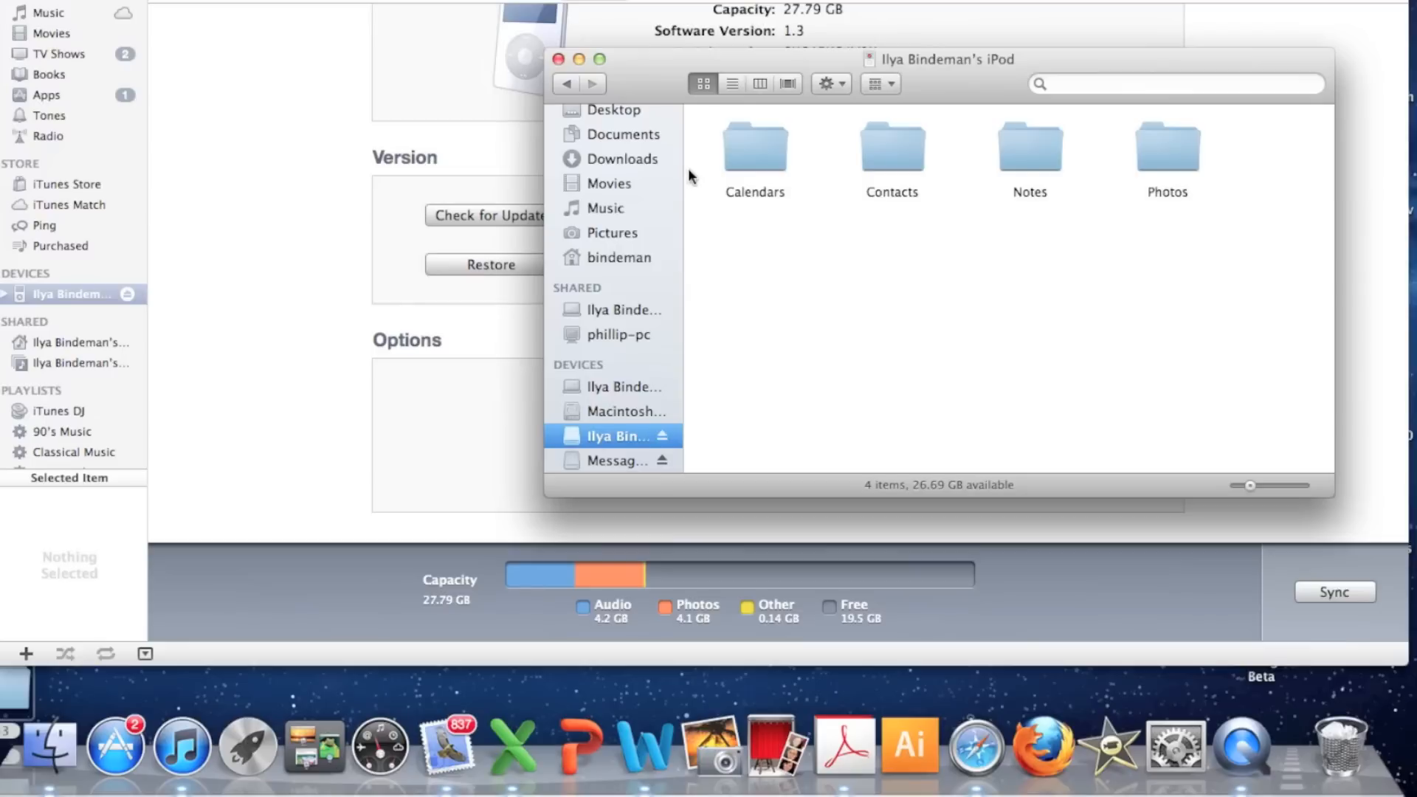
{"action": "mouse_move", "coordinate": [806, 159]}
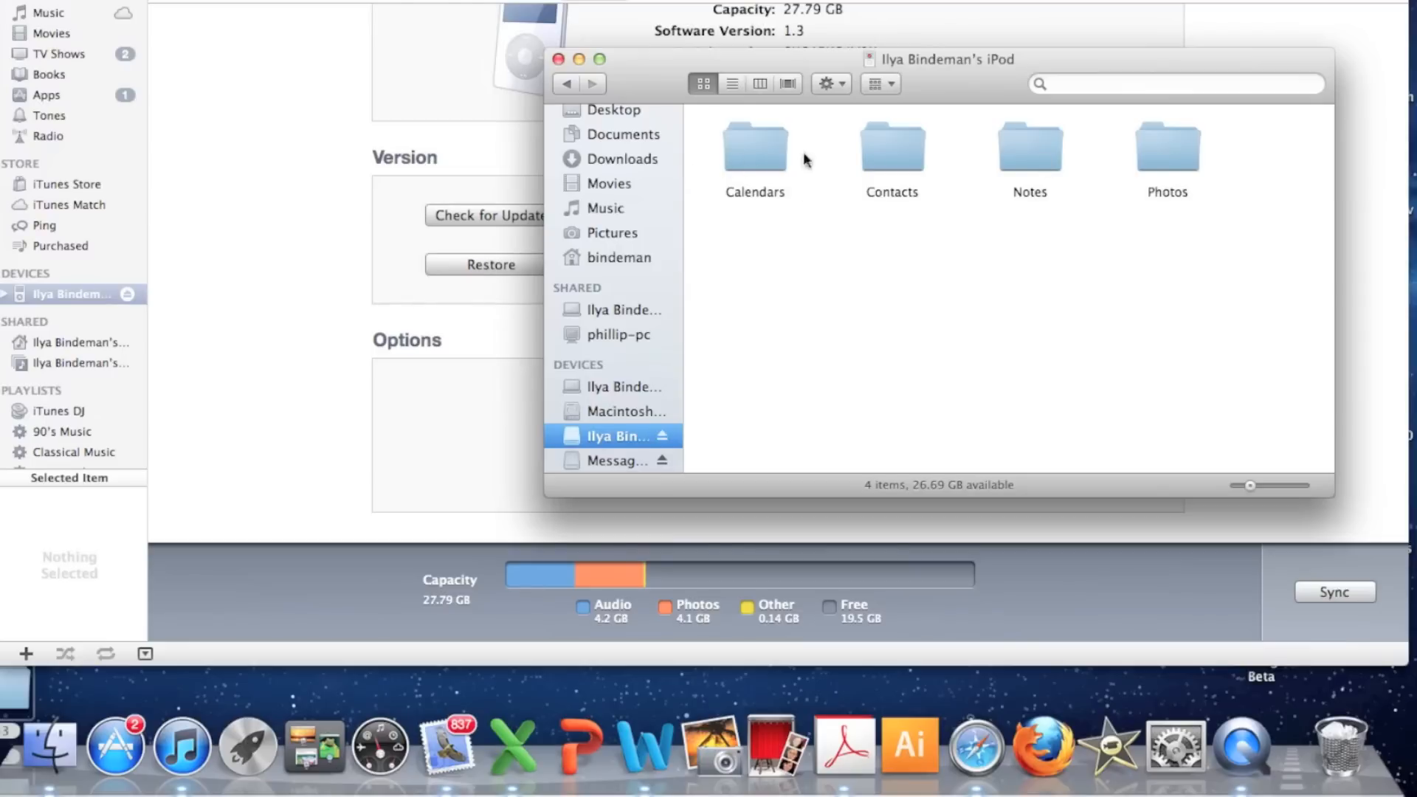
{"action": "mouse_move", "coordinate": [1182, 142]}
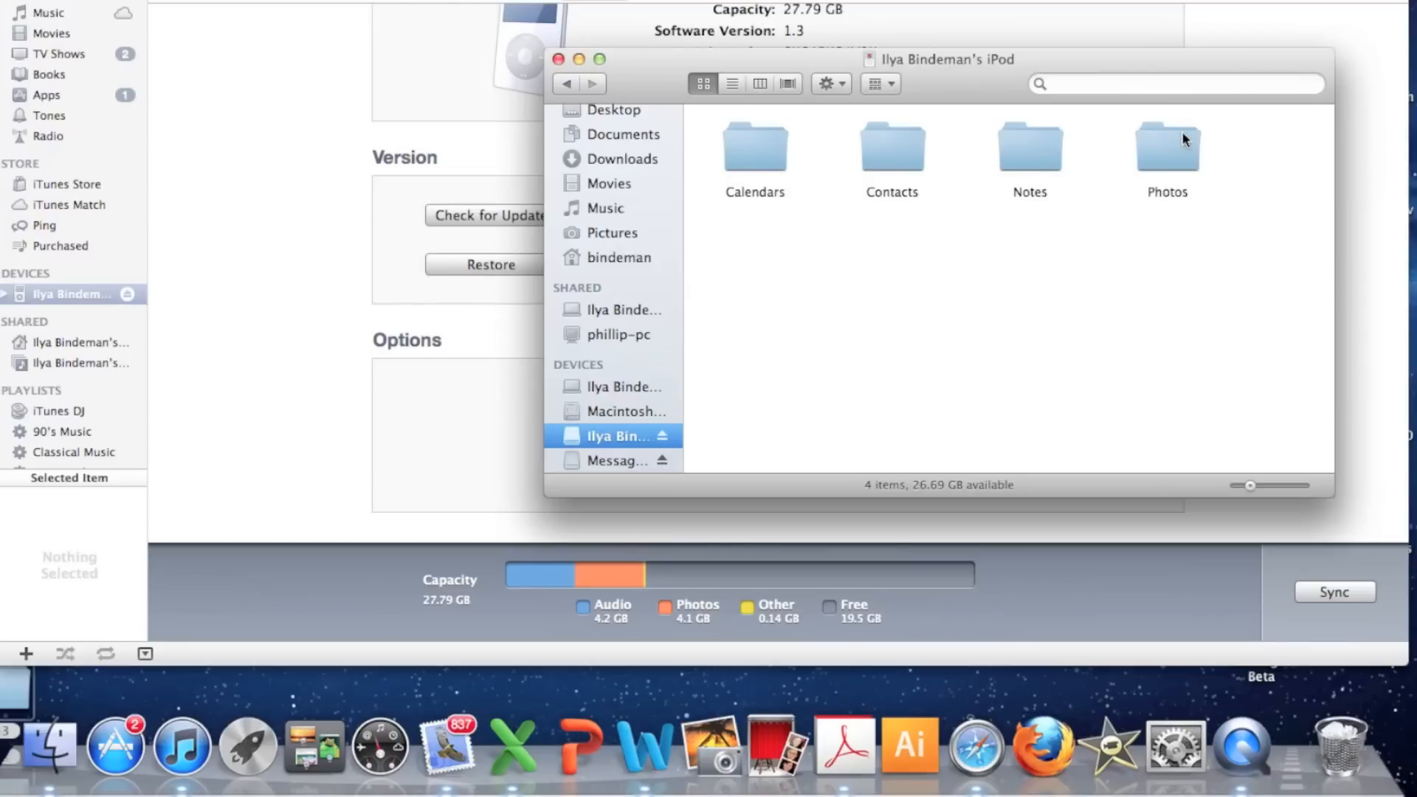
{"action": "mouse_move", "coordinate": [1113, 267]}
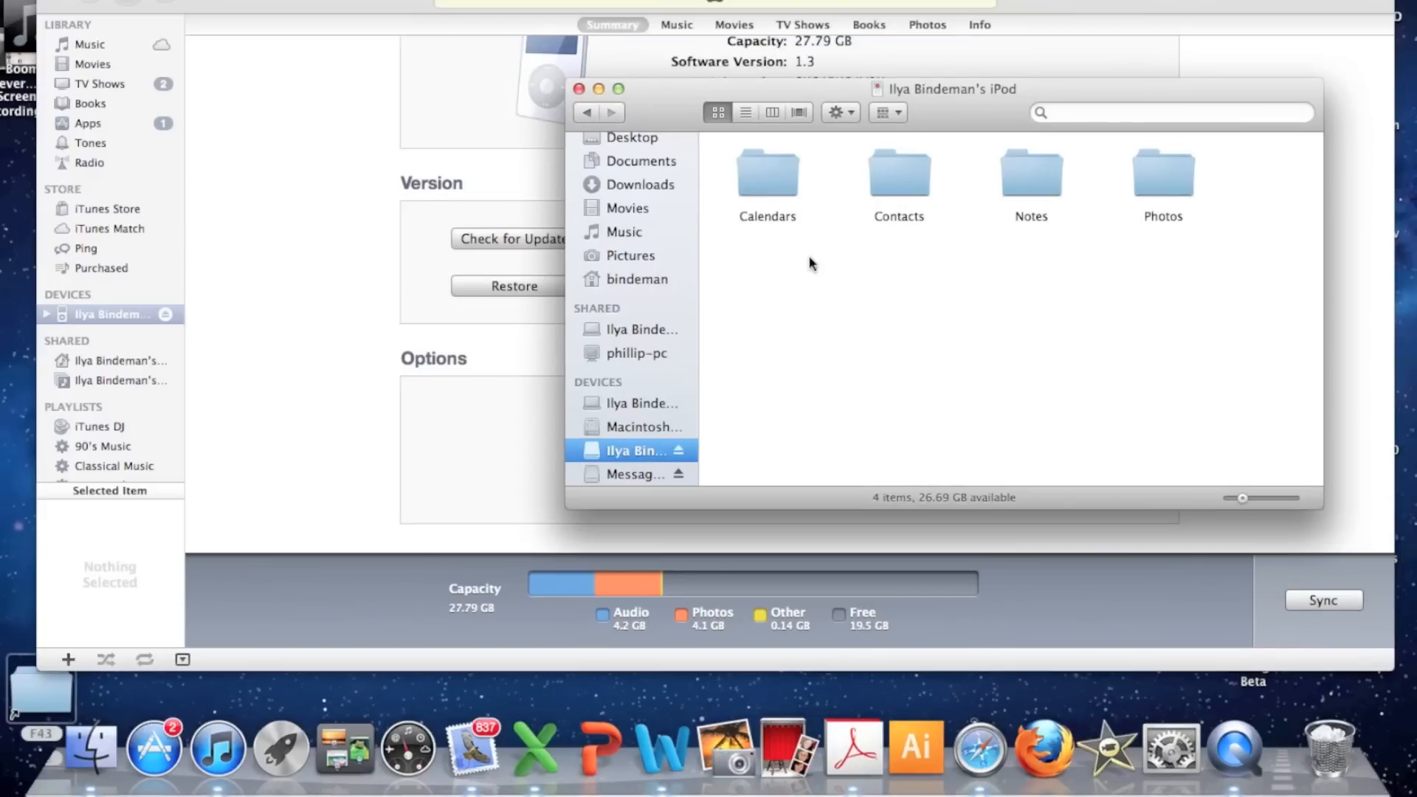
{"action": "mouse_move", "coordinate": [675, 764]}
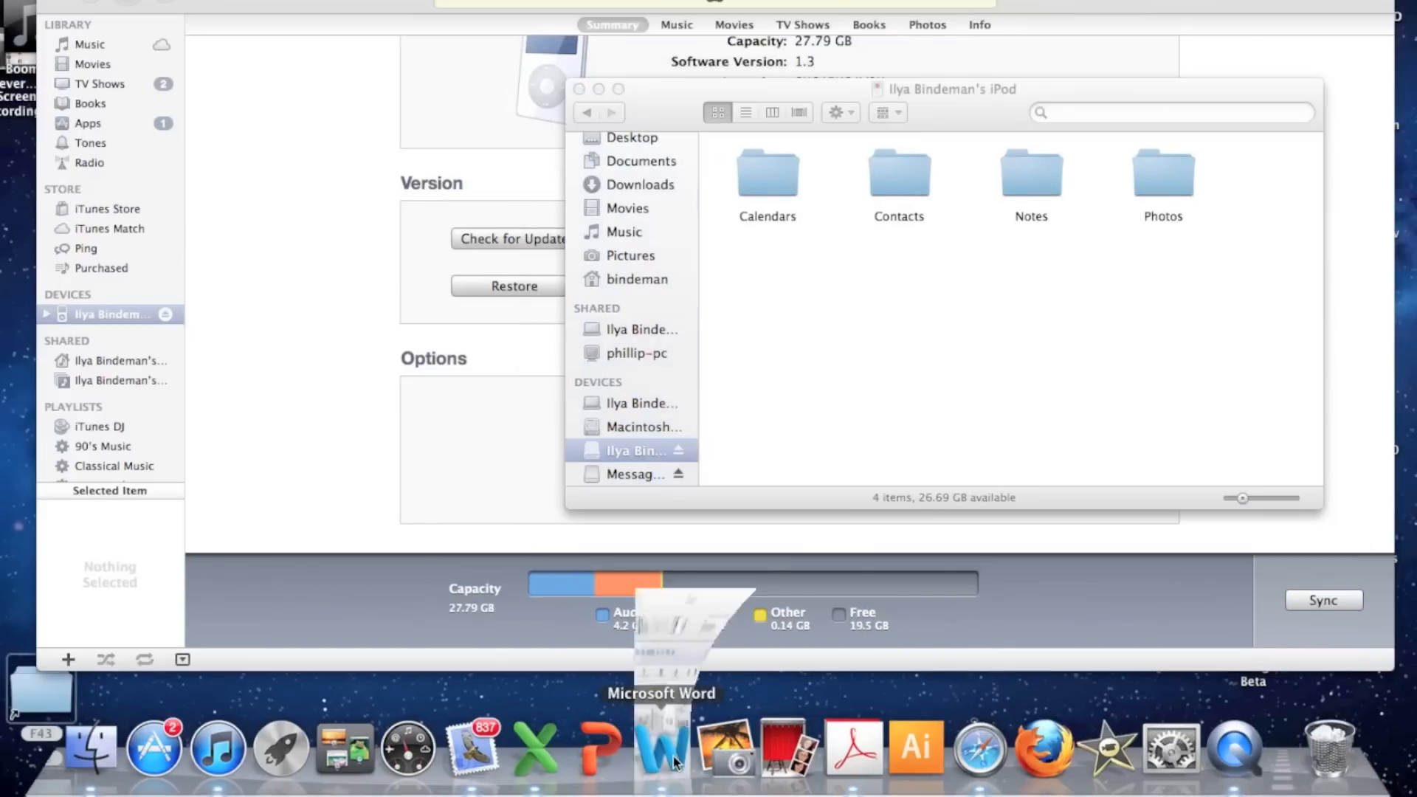
Launch Word and bring up the Save As dialog for the blank document
{"action": "left_click", "coordinate": [660, 751]}
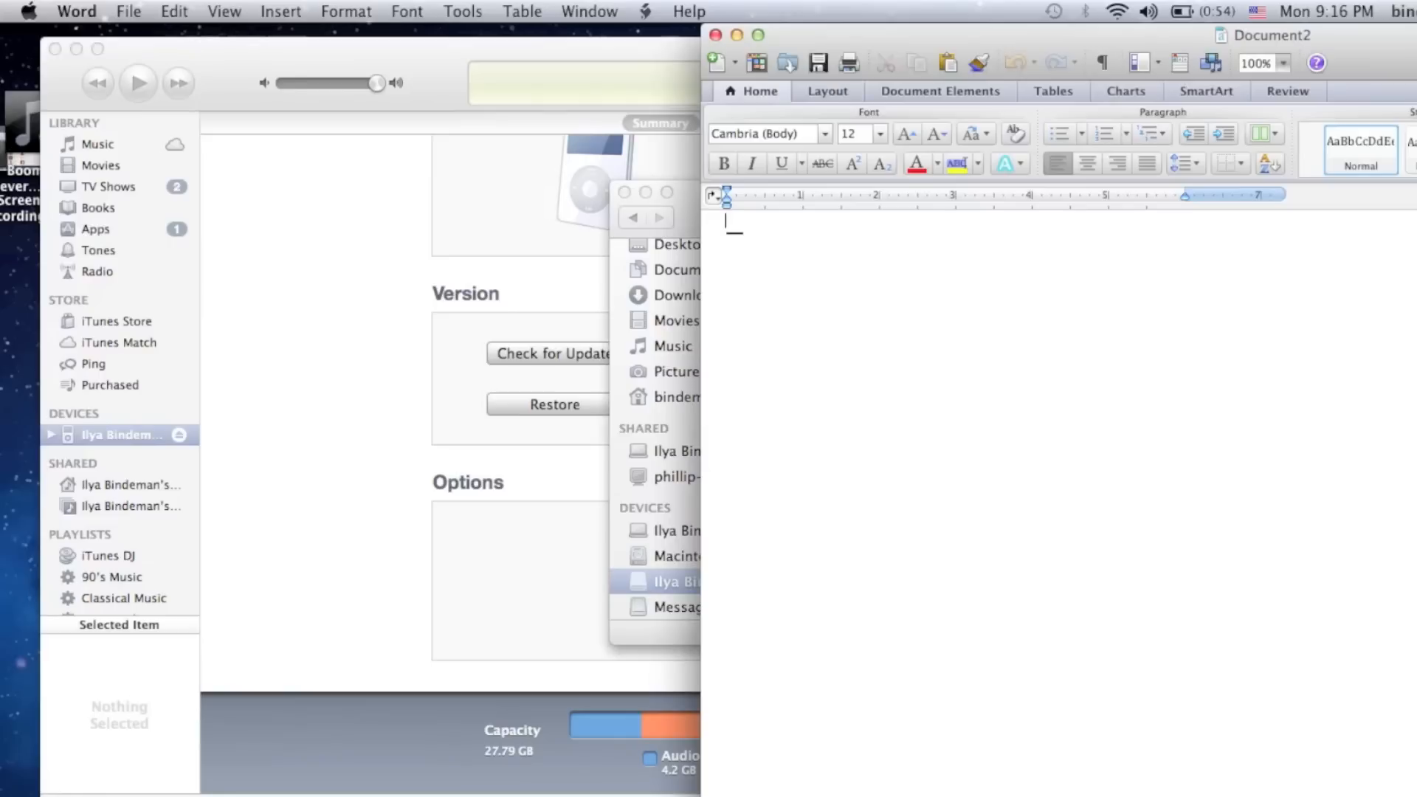
{"action": "left_click", "coordinate": [130, 11]}
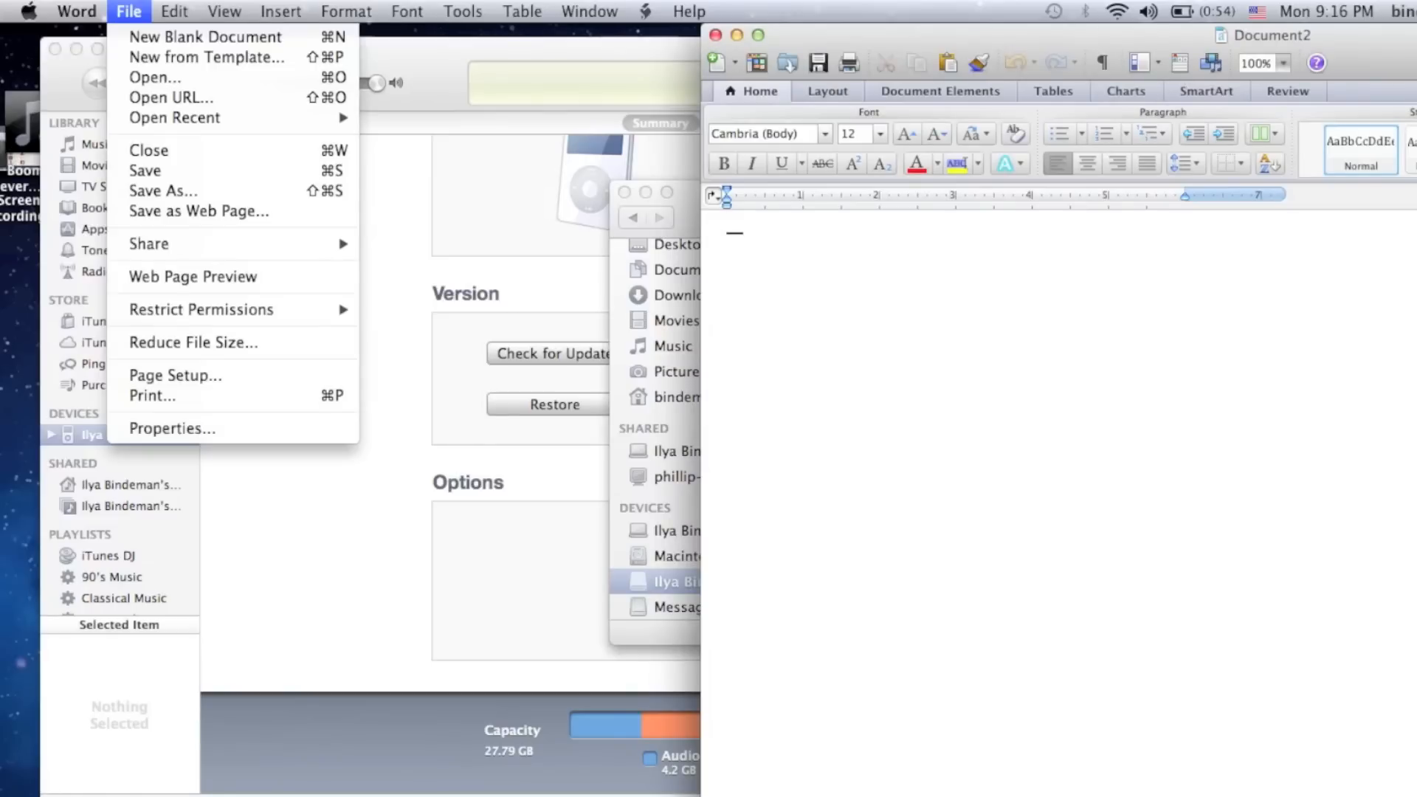
{"action": "mouse_move", "coordinate": [205, 162]}
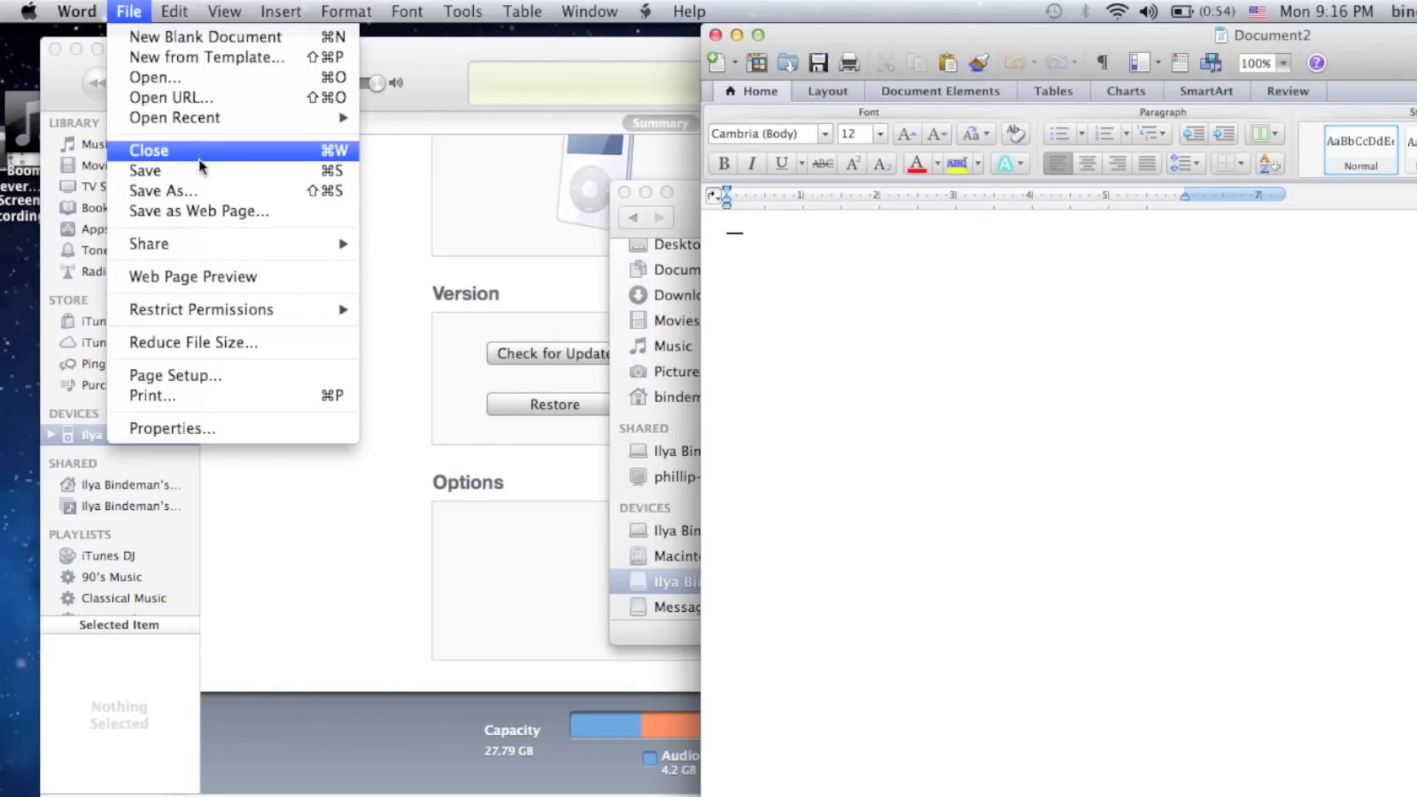
{"action": "left_click", "coordinate": [163, 190]}
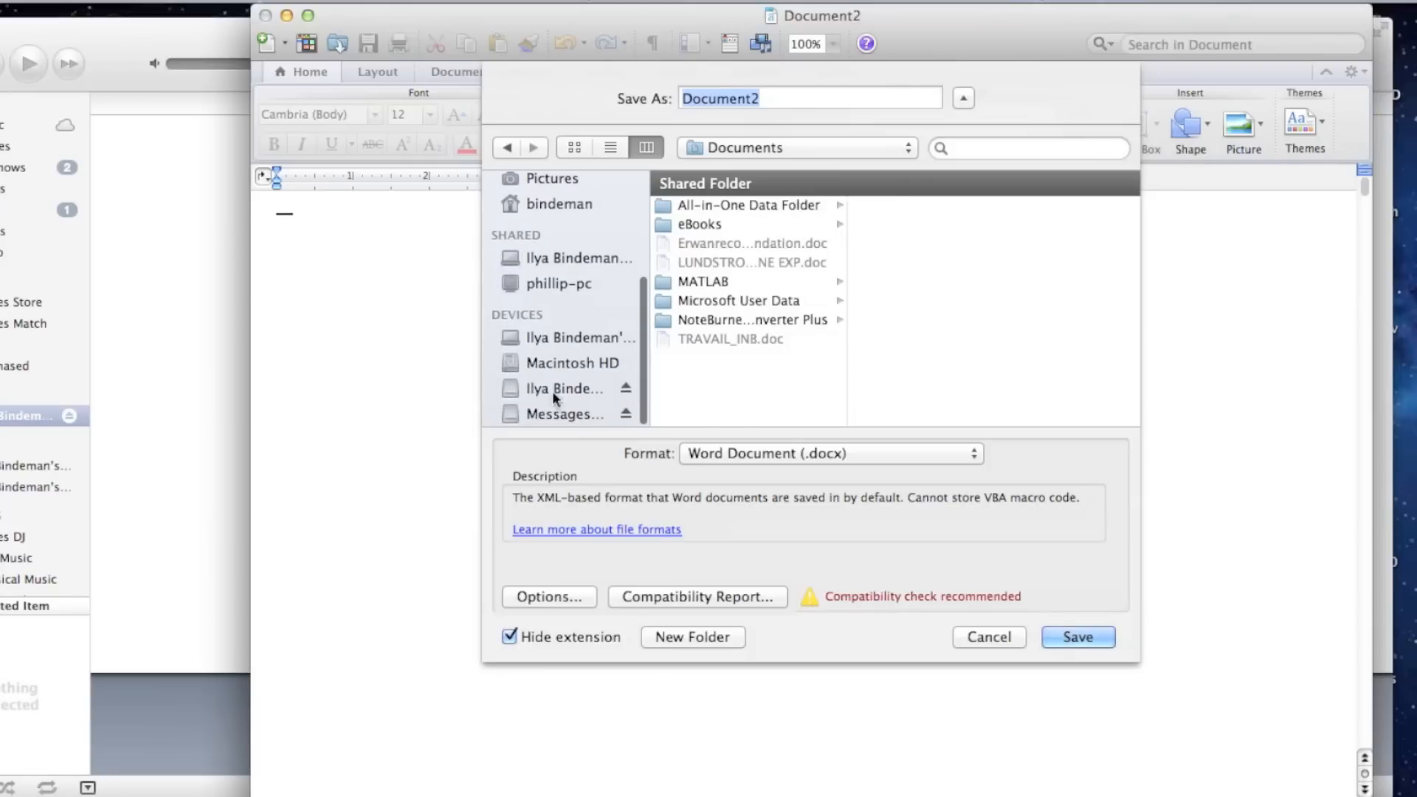
Browse the iPod's hidden iPod_Control/Music folder in the save dialog to reveal F00's songs
{"action": "left_click", "coordinate": [560, 388]}
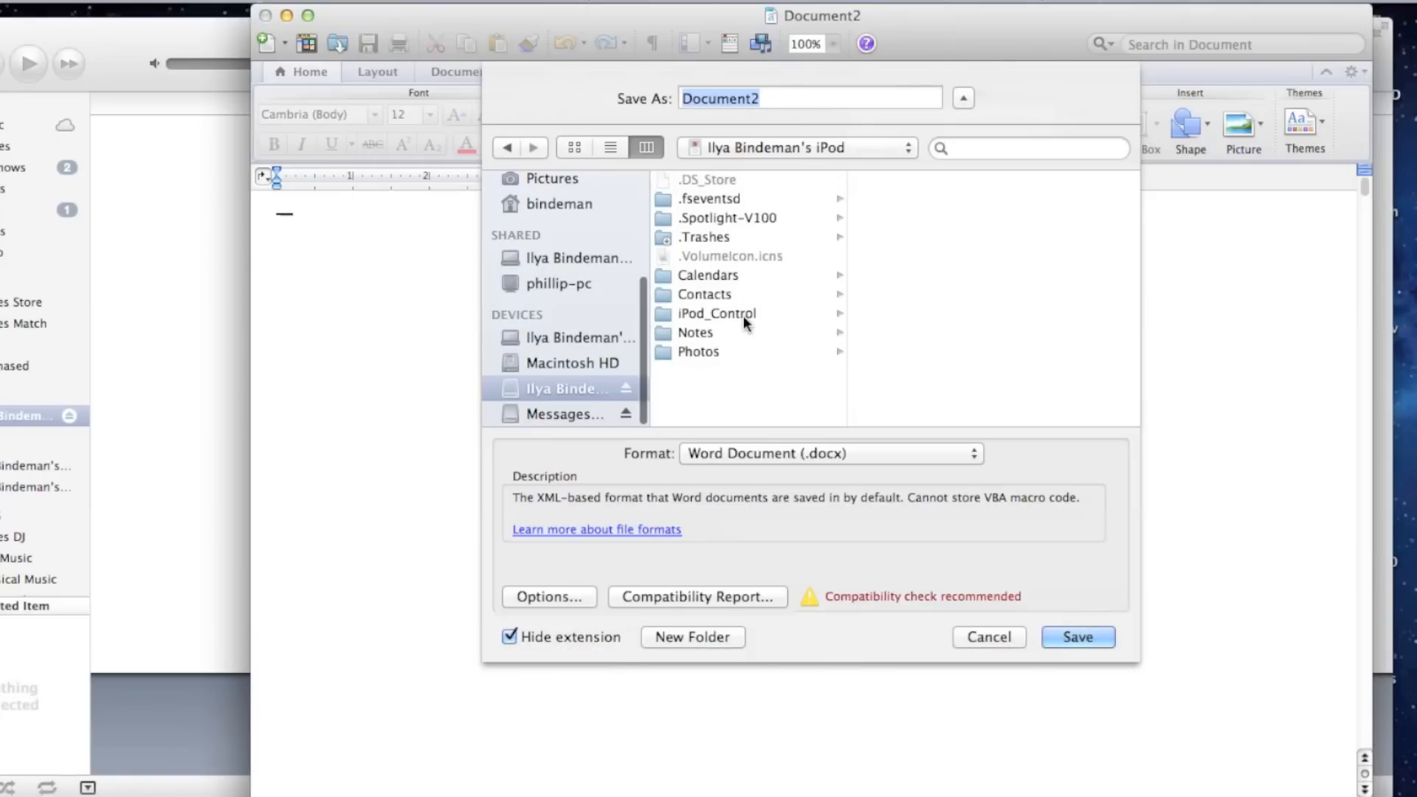
{"action": "mouse_move", "coordinate": [145, 58]}
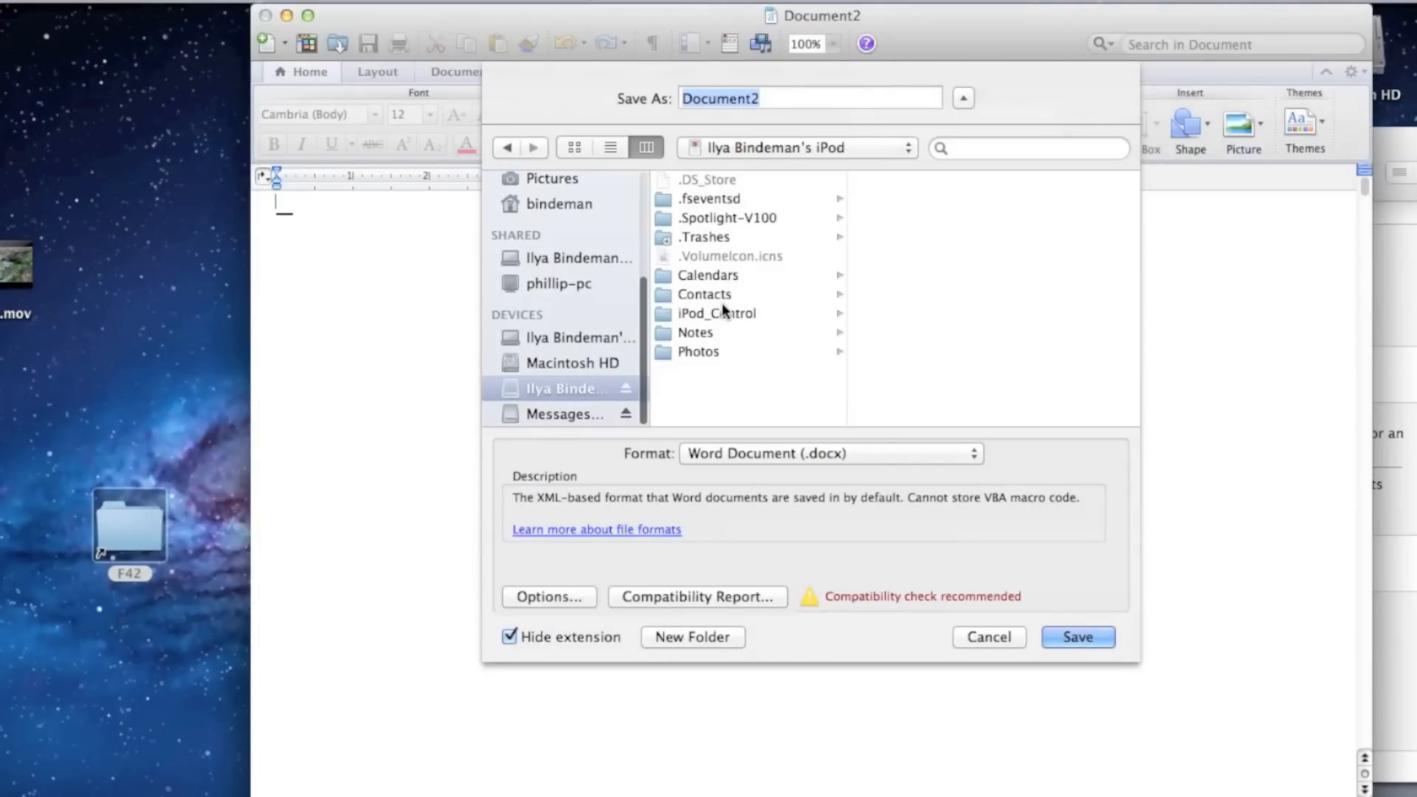
{"action": "left_click", "coordinate": [717, 313]}
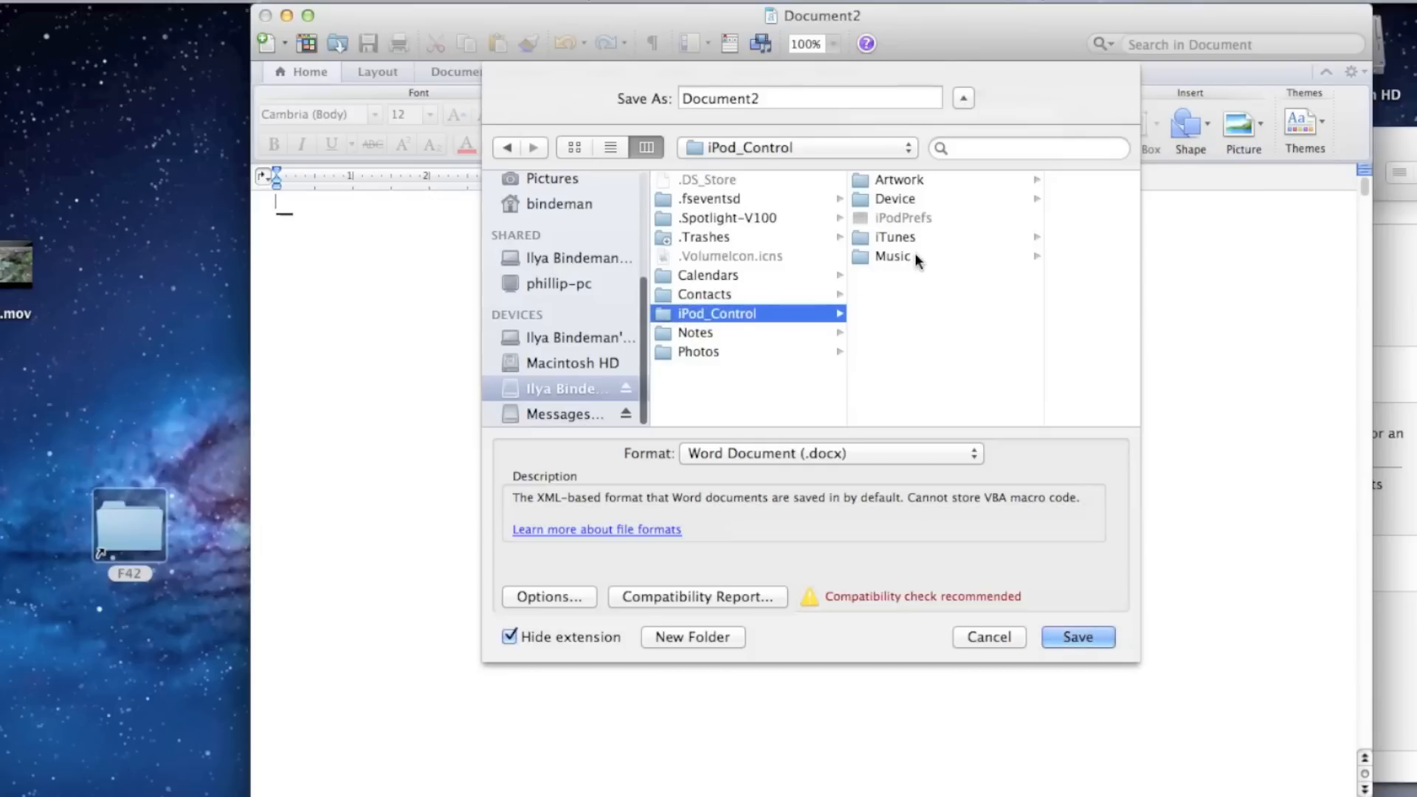
{"action": "left_click", "coordinate": [892, 256]}
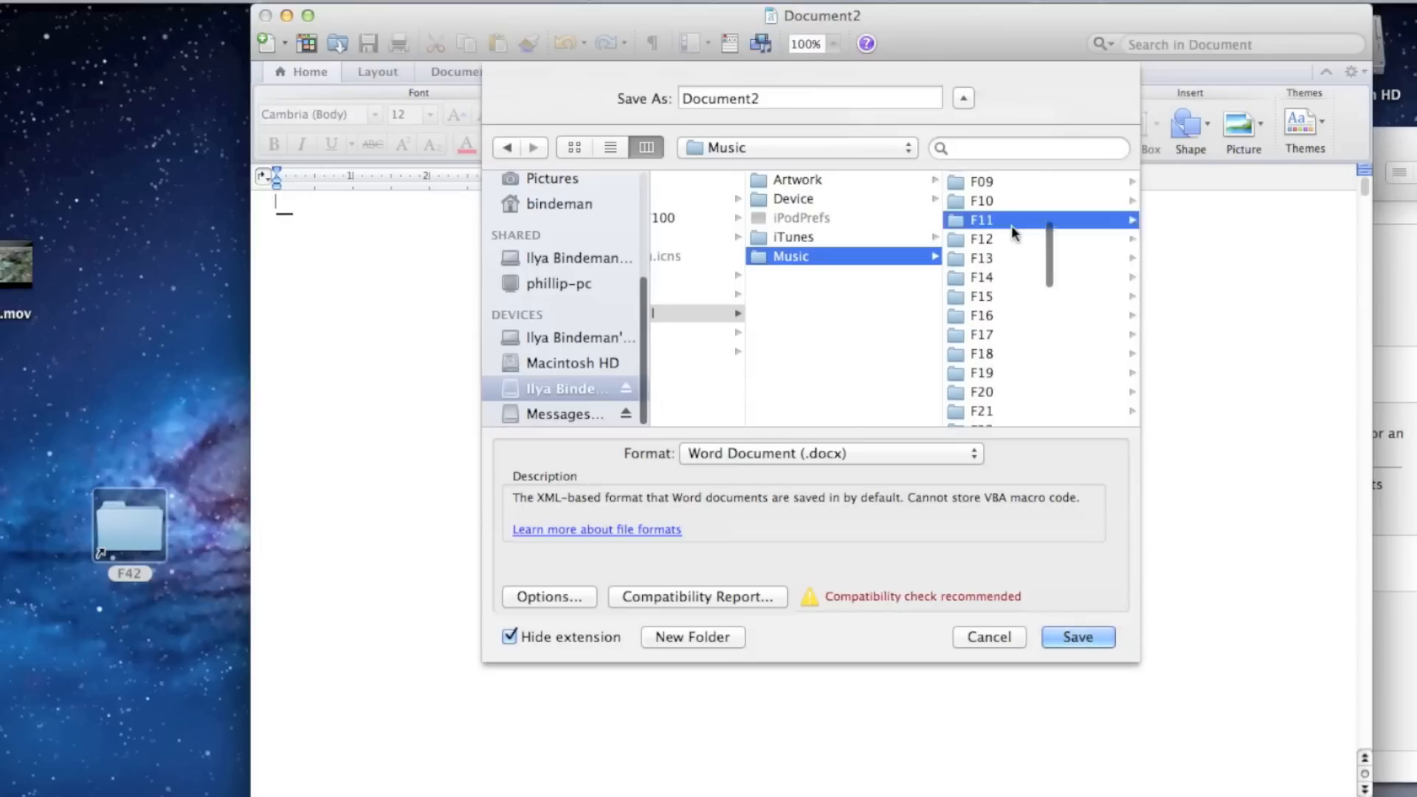
{"action": "left_click", "coordinate": [982, 219]}
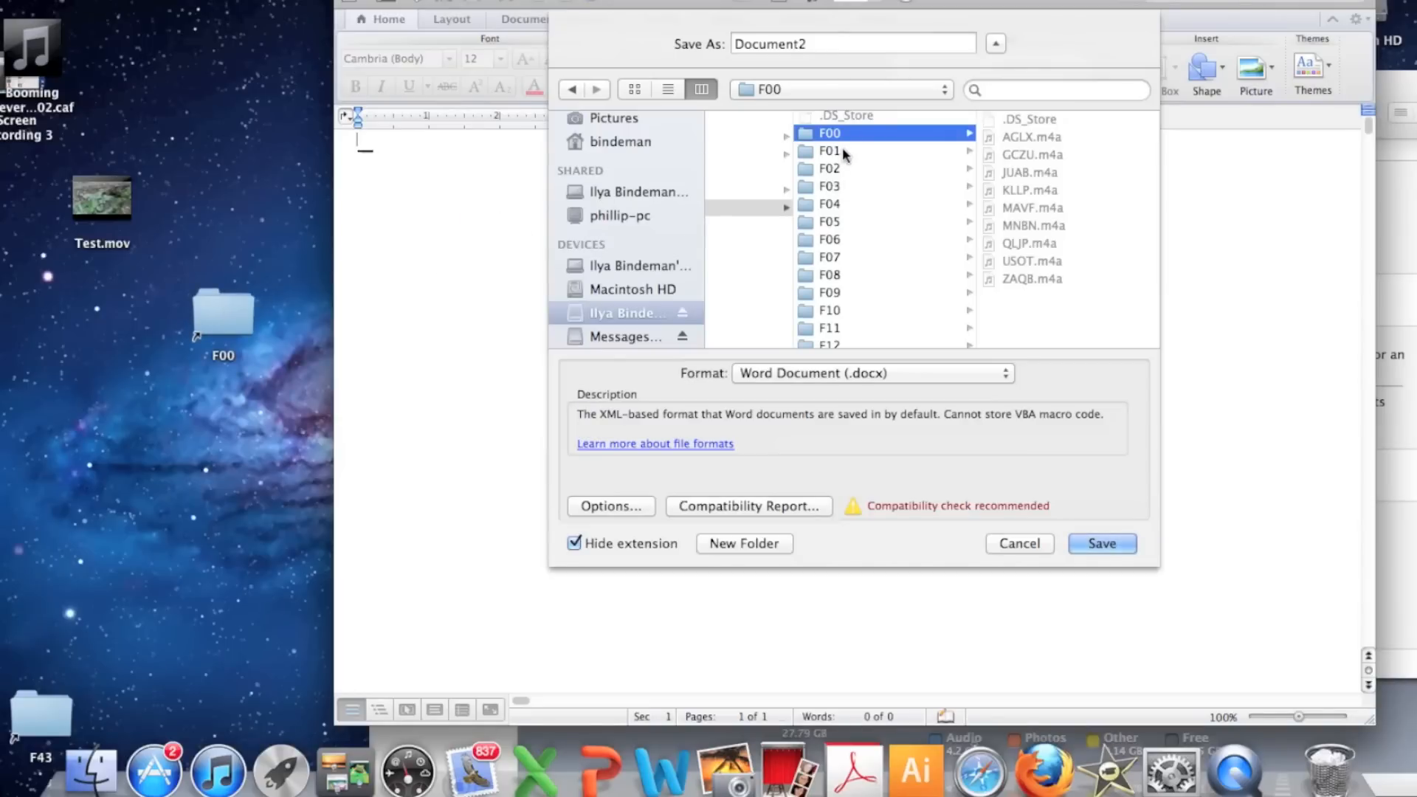
Show subfolders F01, F02 and F03 from the iPod Music folder in the save dialog
{"action": "left_click", "coordinate": [833, 150]}
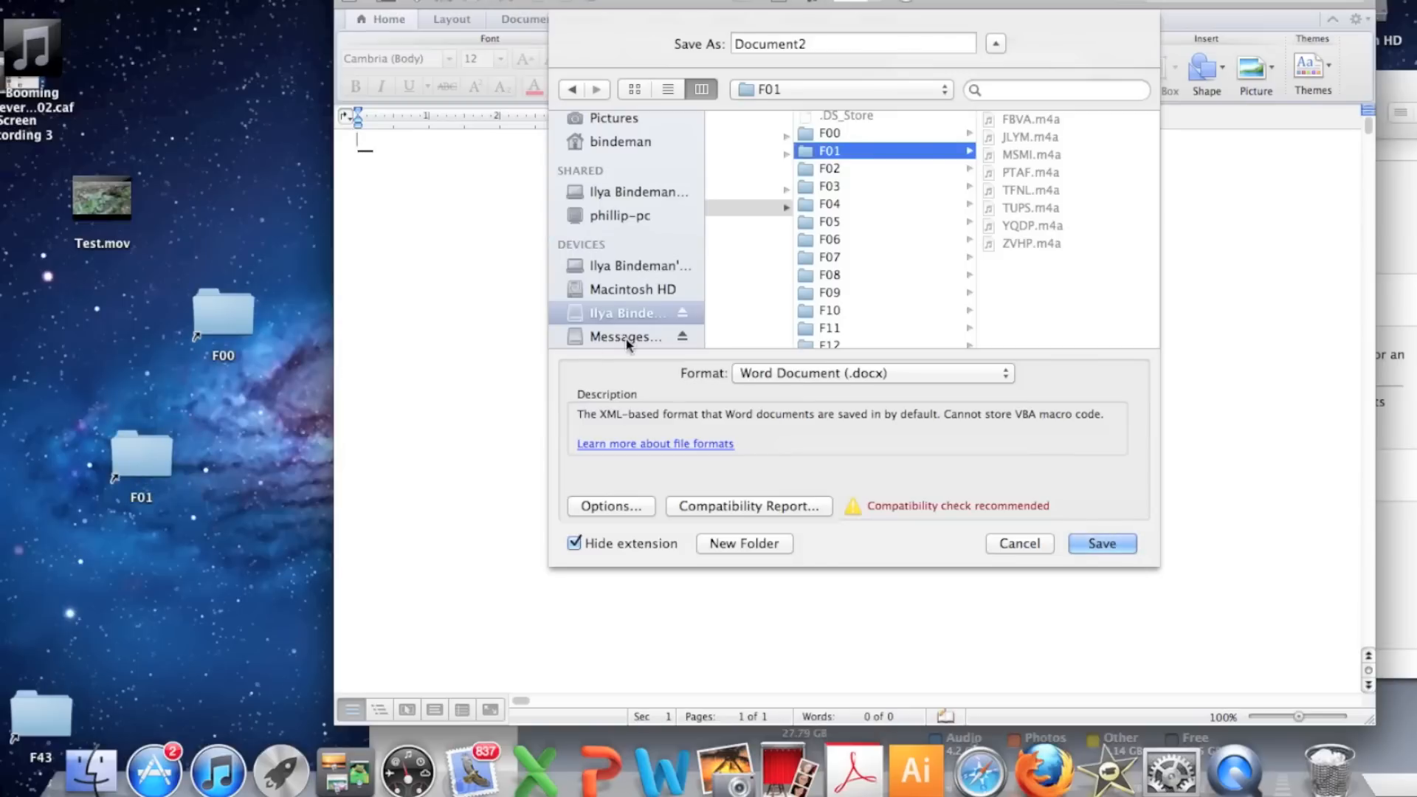
{"action": "mouse_move", "coordinate": [846, 180]}
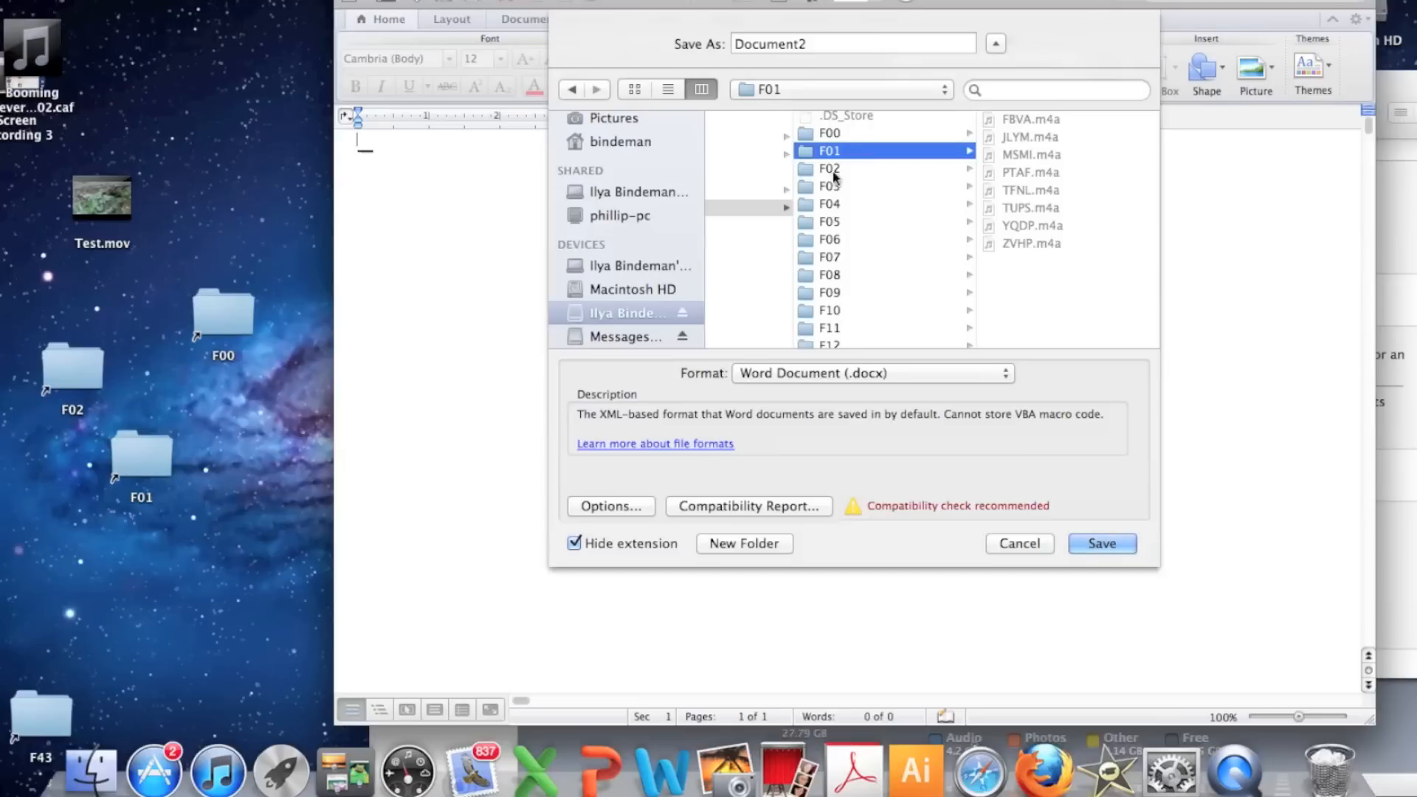
{"action": "left_click", "coordinate": [829, 168]}
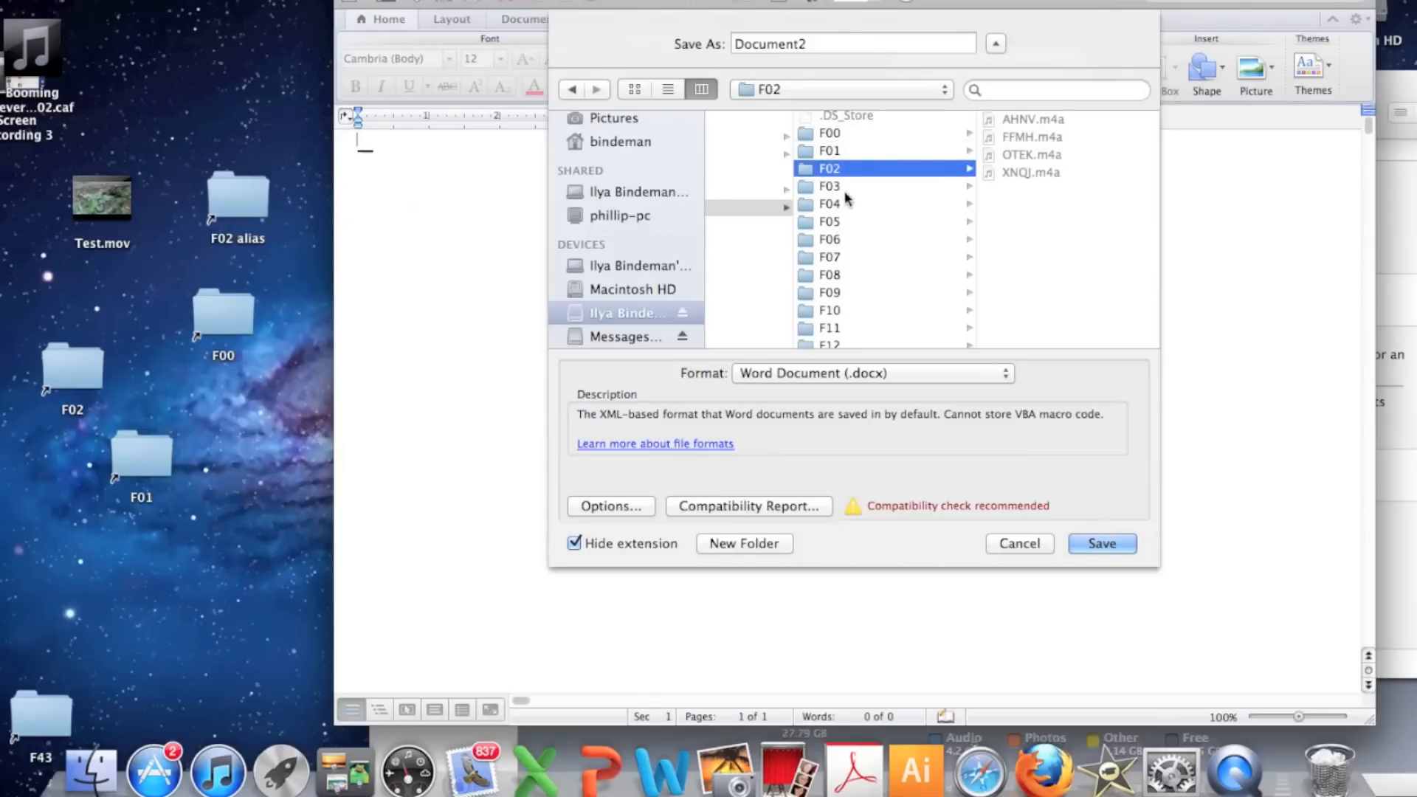
{"action": "left_click", "coordinate": [830, 186]}
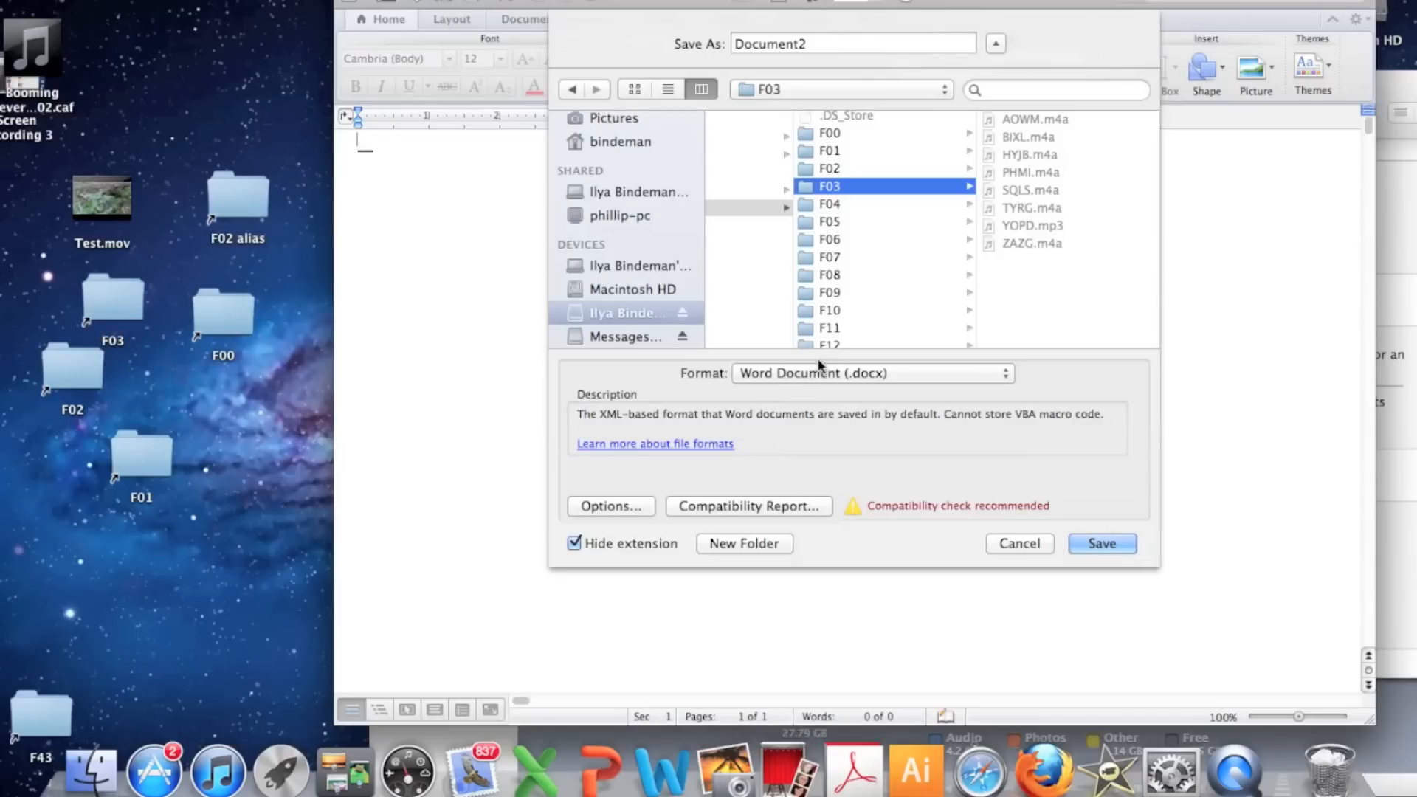
{"action": "mouse_move", "coordinate": [777, 378]}
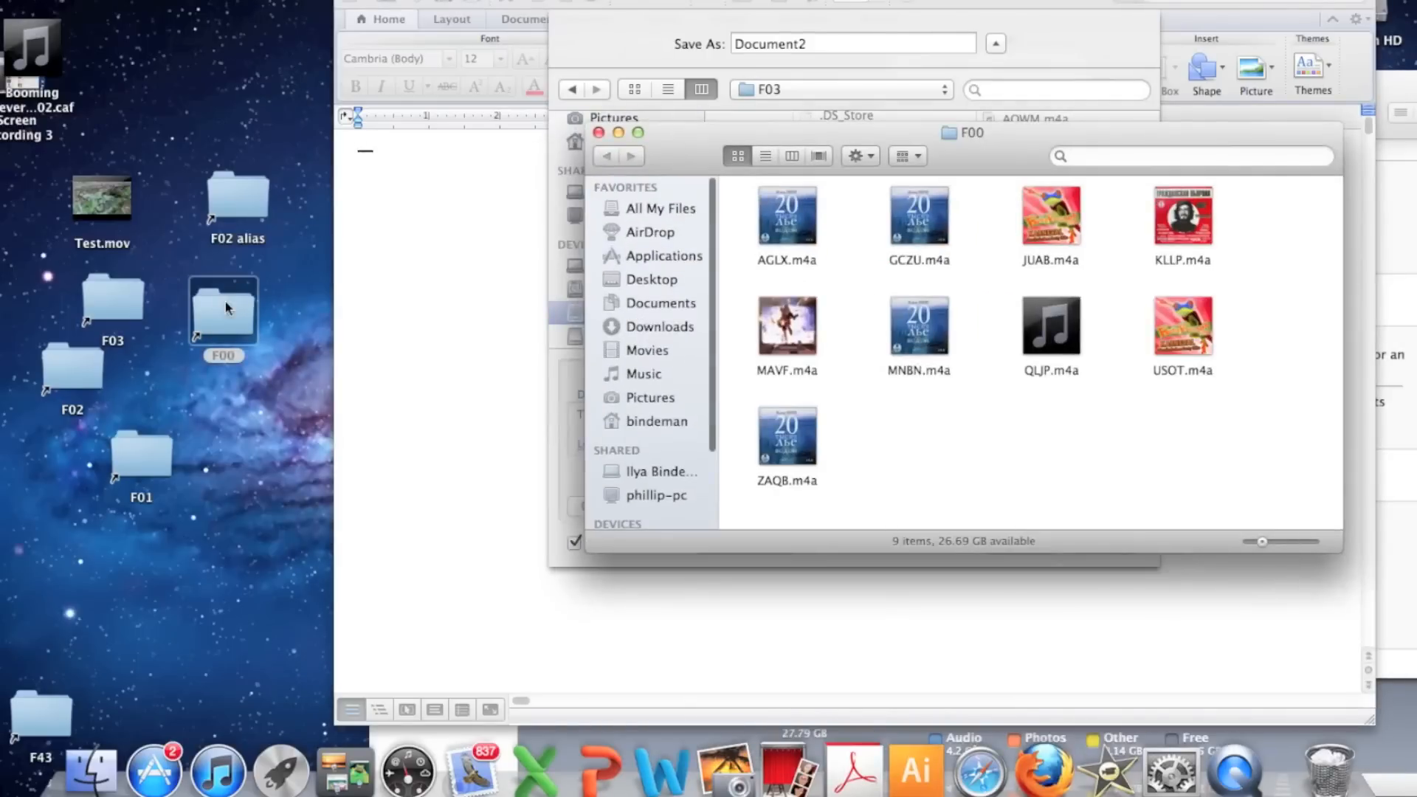
Select all nine m4a songs in the F00 Finder window
{"action": "left_click", "coordinate": [786, 215]}
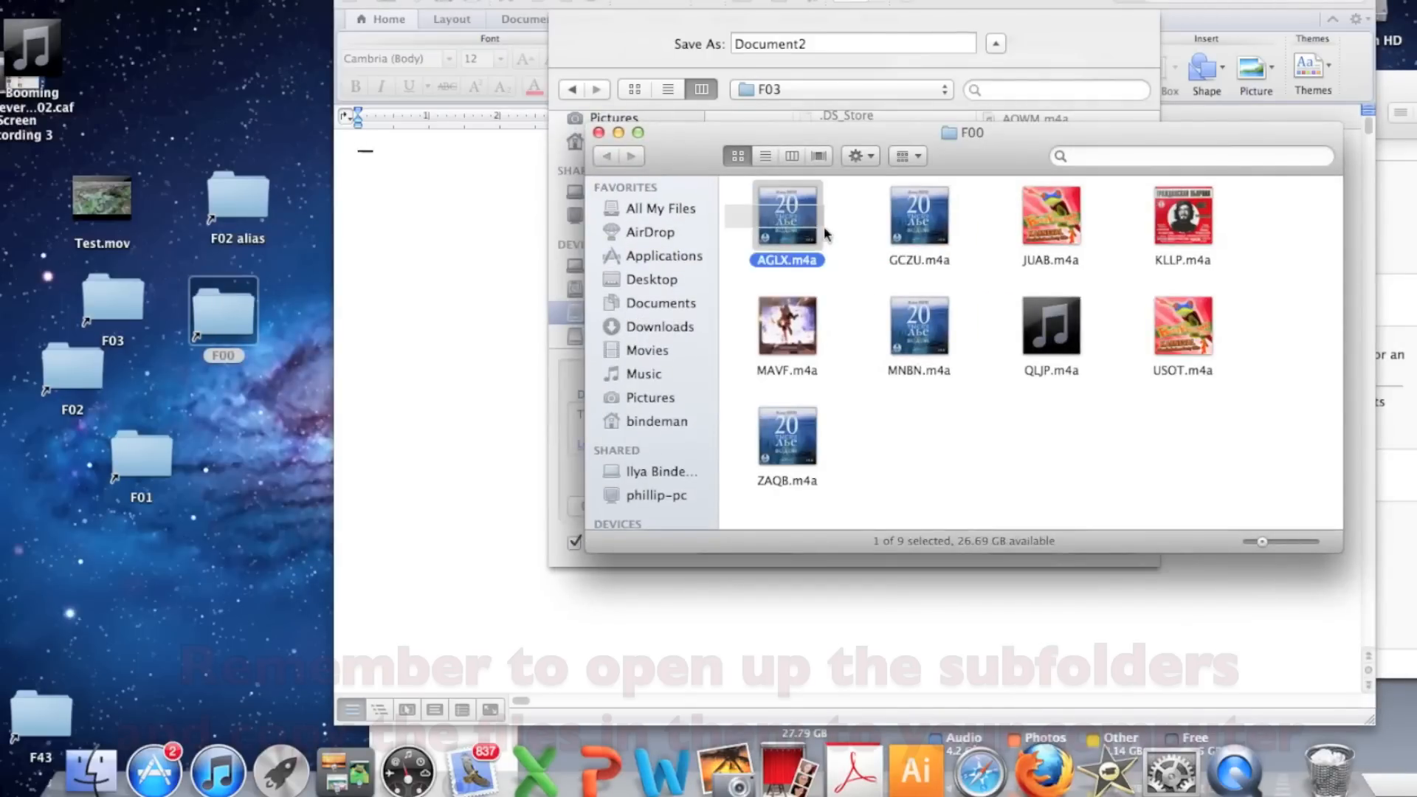
{"action": "key", "text": "cmd+a"}
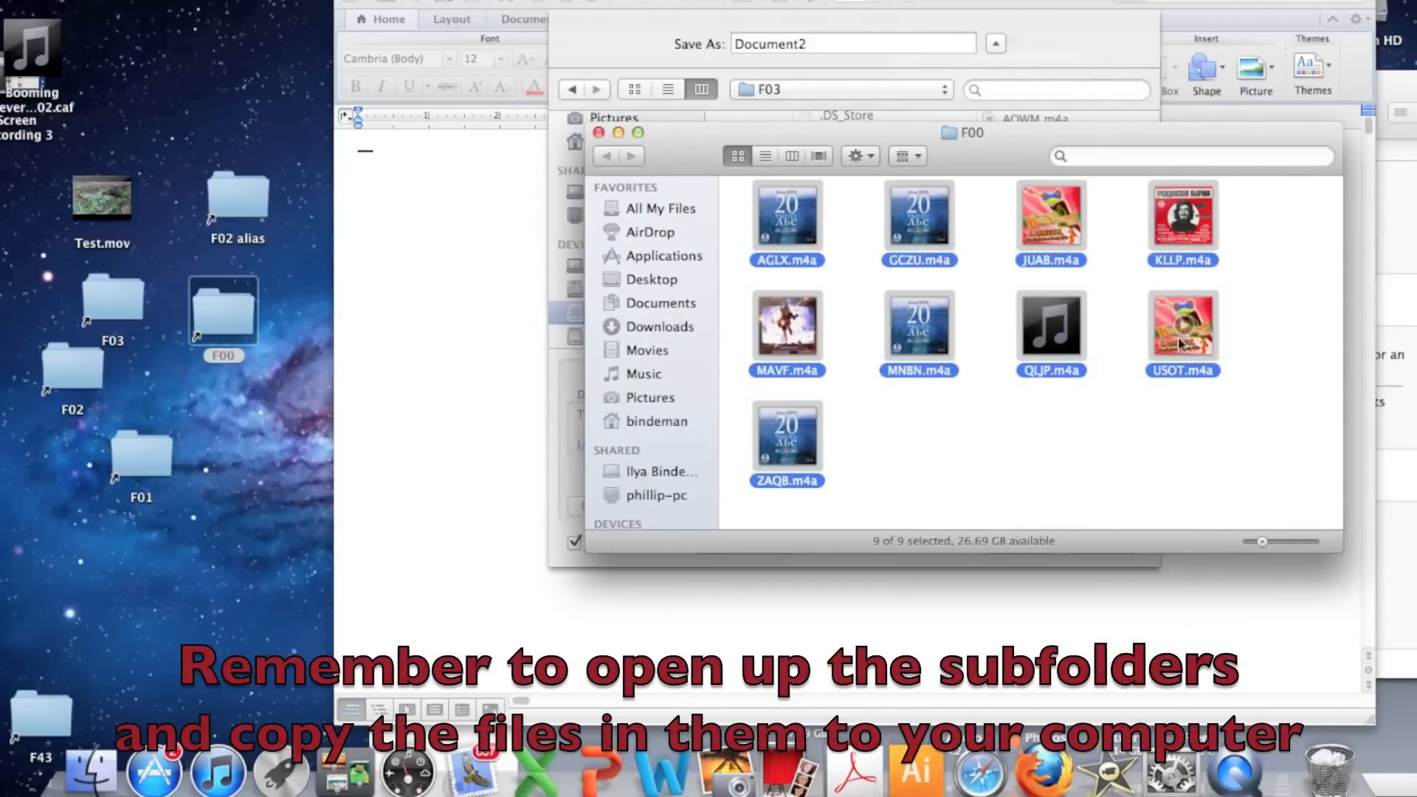
{"action": "mouse_move", "coordinate": [266, 87]}
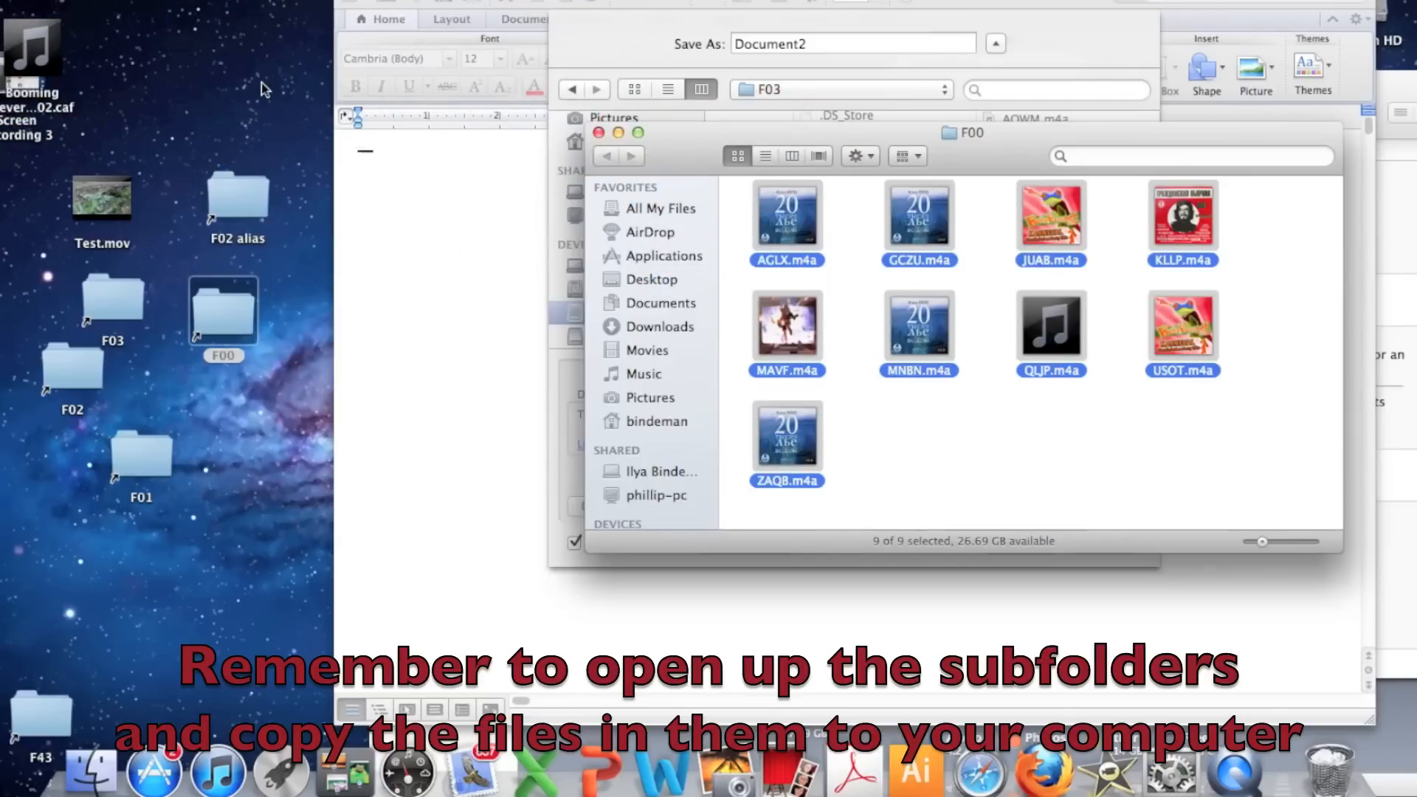